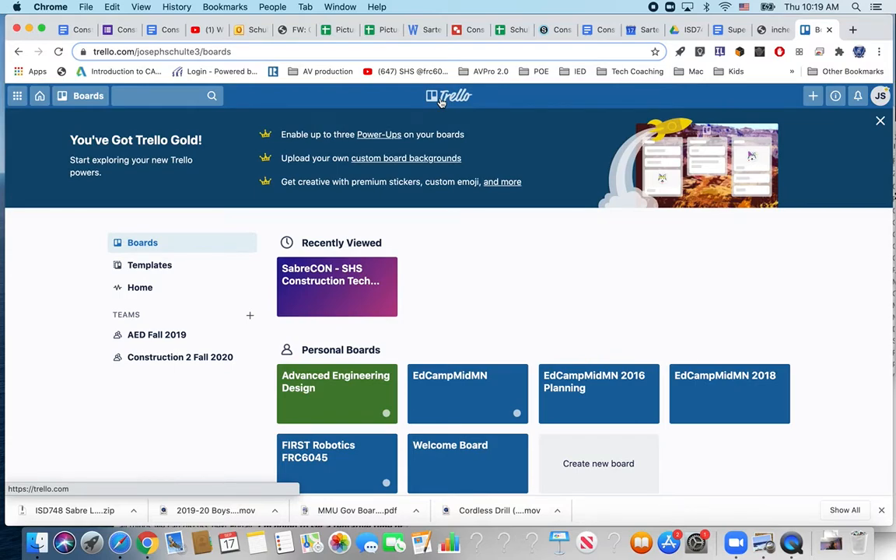
mouse_move(476, 318)
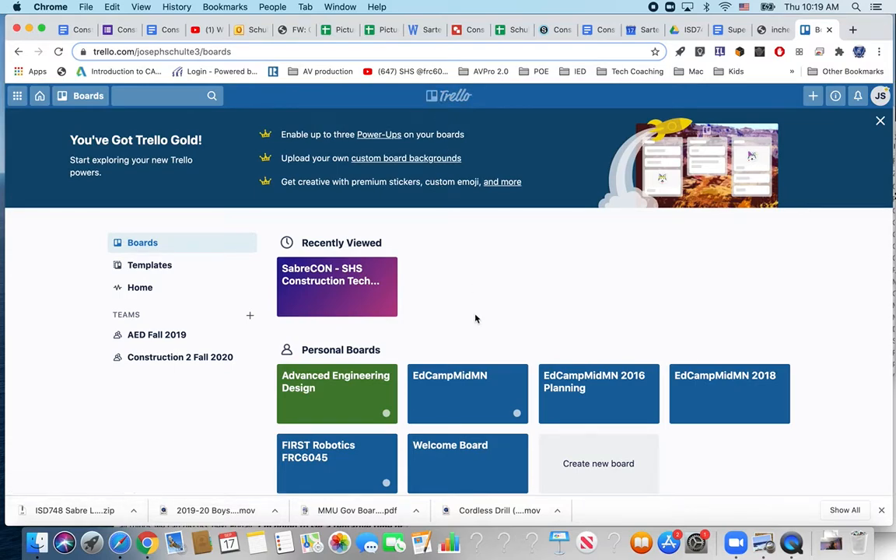
- Open the SabreCON construction tech board, scroll across its lists, and start a card in Project Possibles
left_click(337, 381)
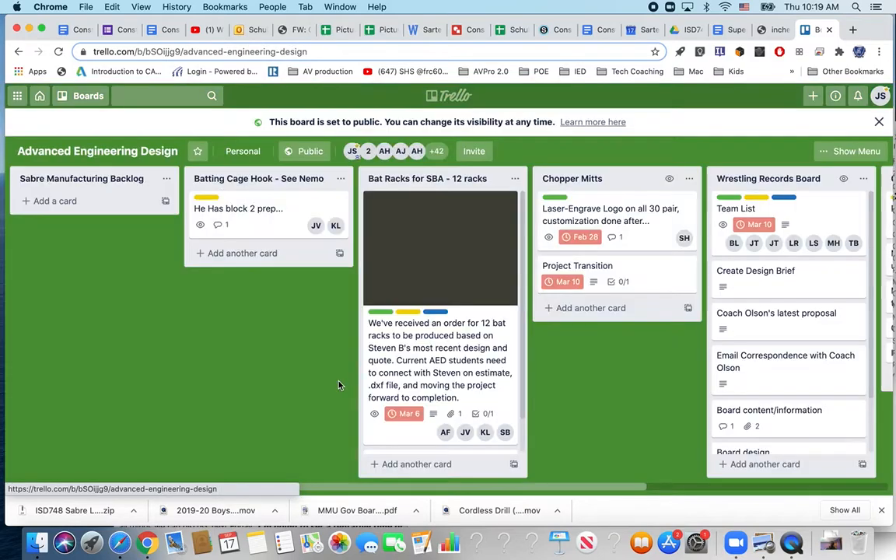
left_click(242, 151)
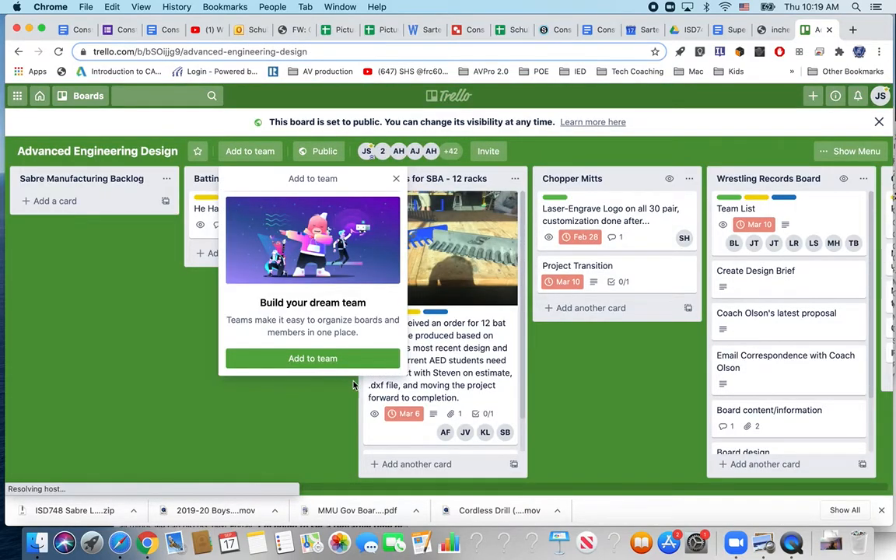
scroll("right", 3)
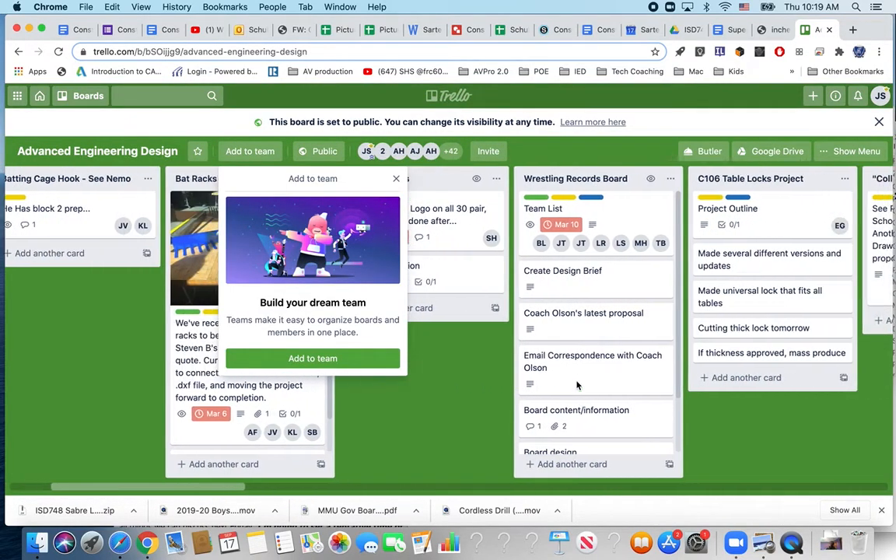
scroll("right", 3)
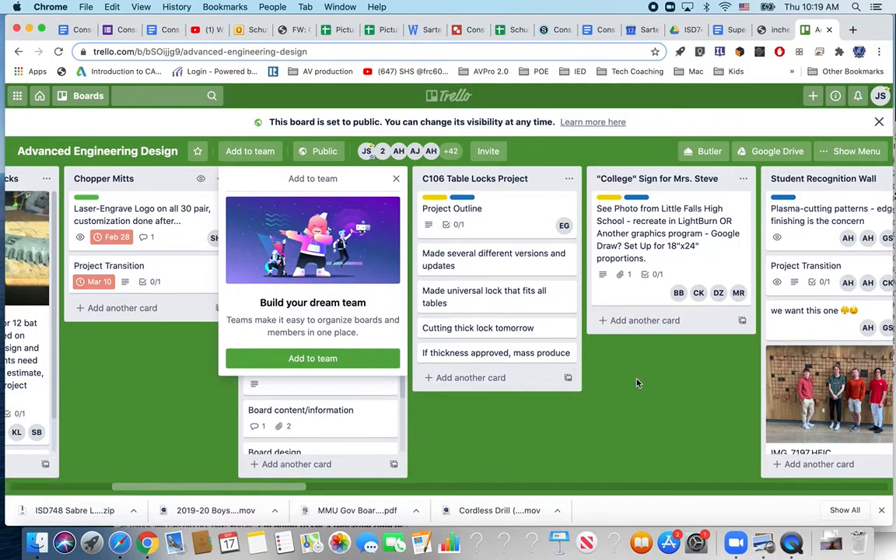
scroll("right", 3)
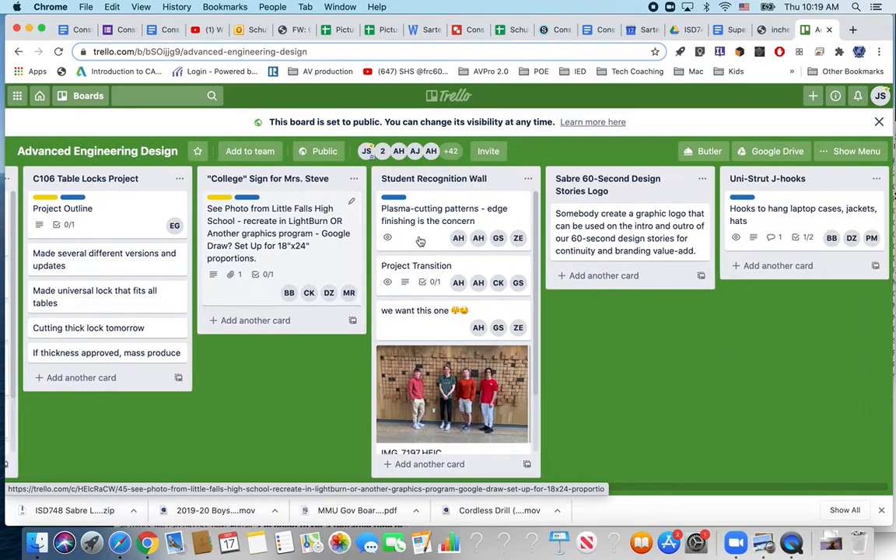
scroll("right", 3)
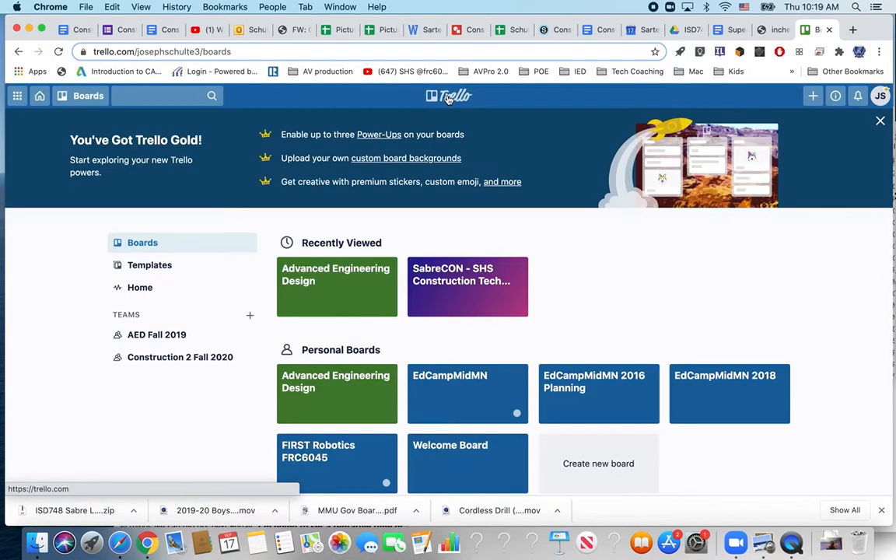
mouse_move(476, 272)
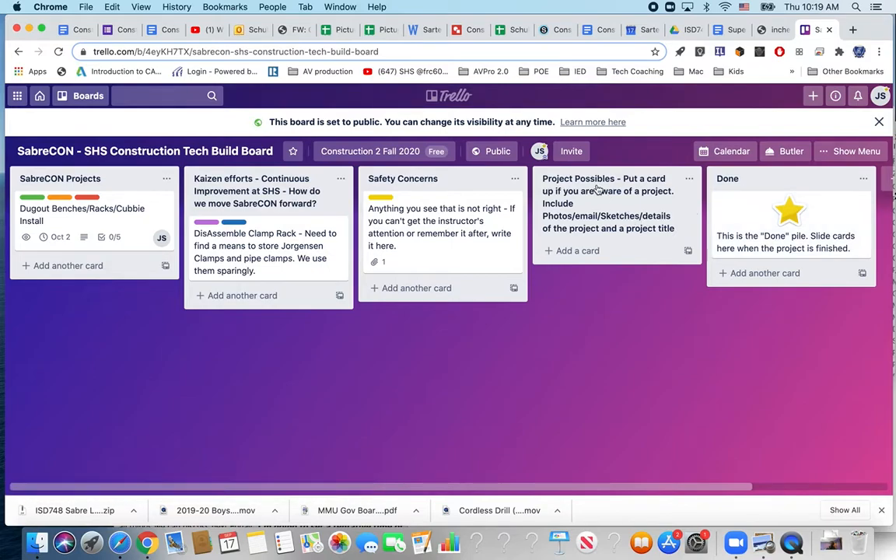
mouse_move(583, 206)
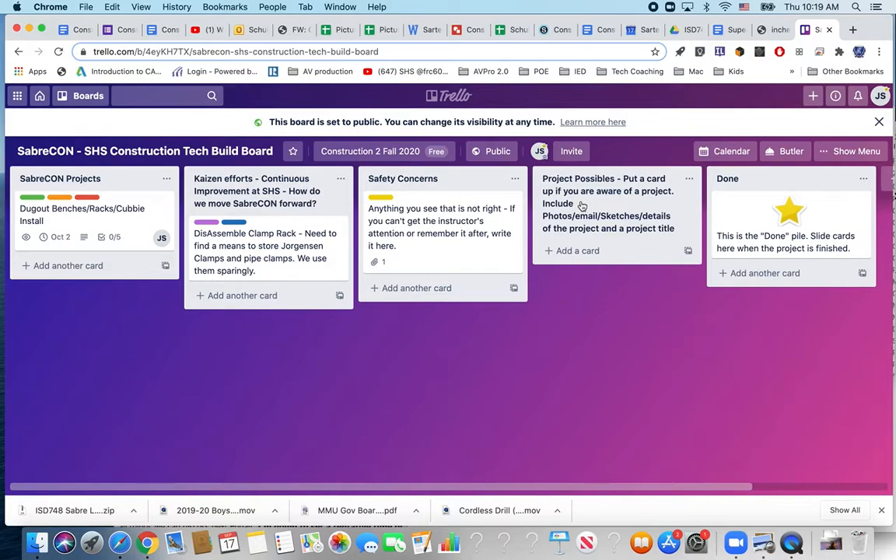
left_click(577, 251)
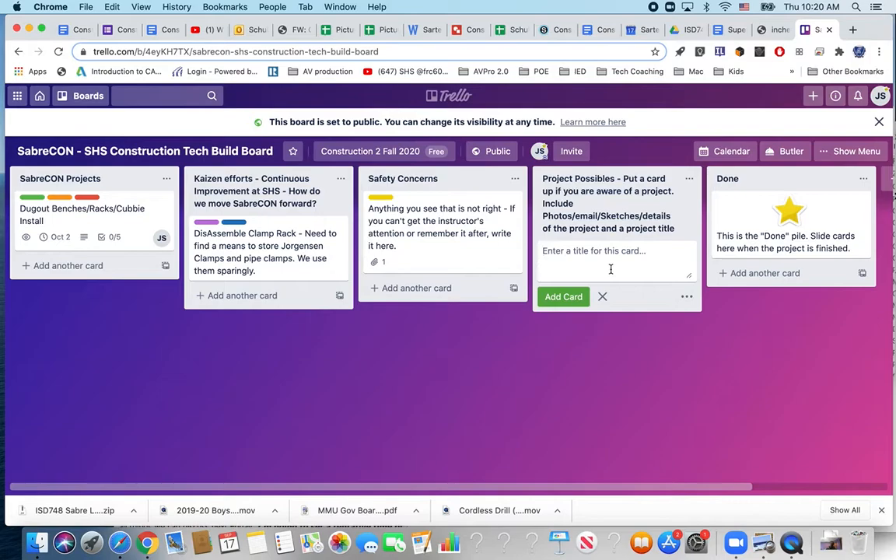
mouse_move(220, 210)
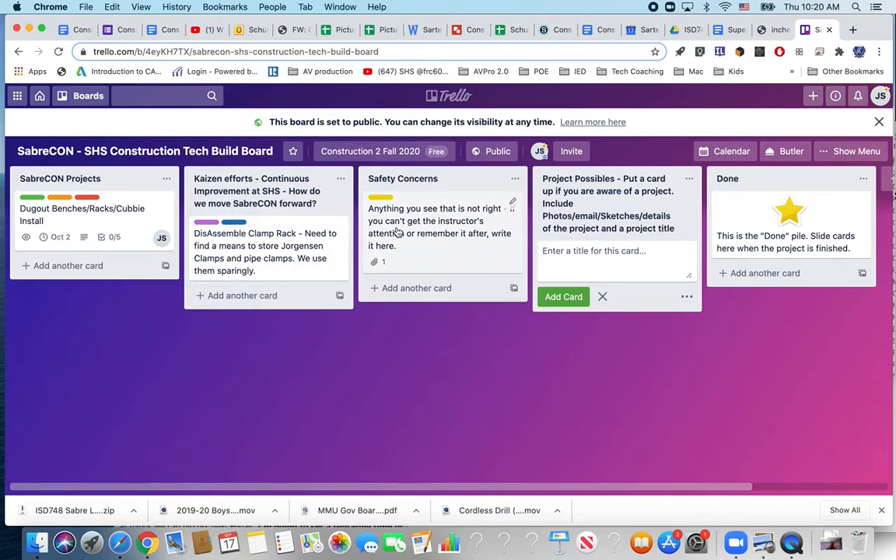
mouse_move(440, 220)
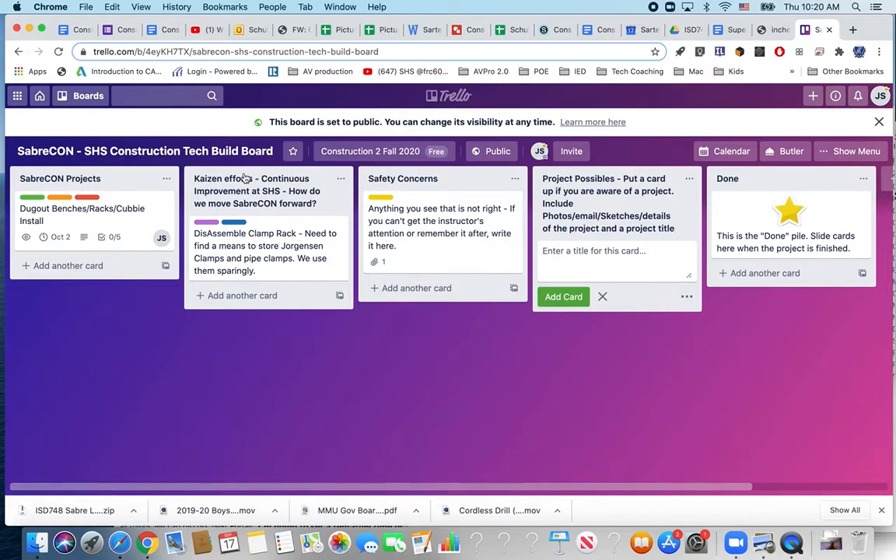
mouse_move(249, 193)
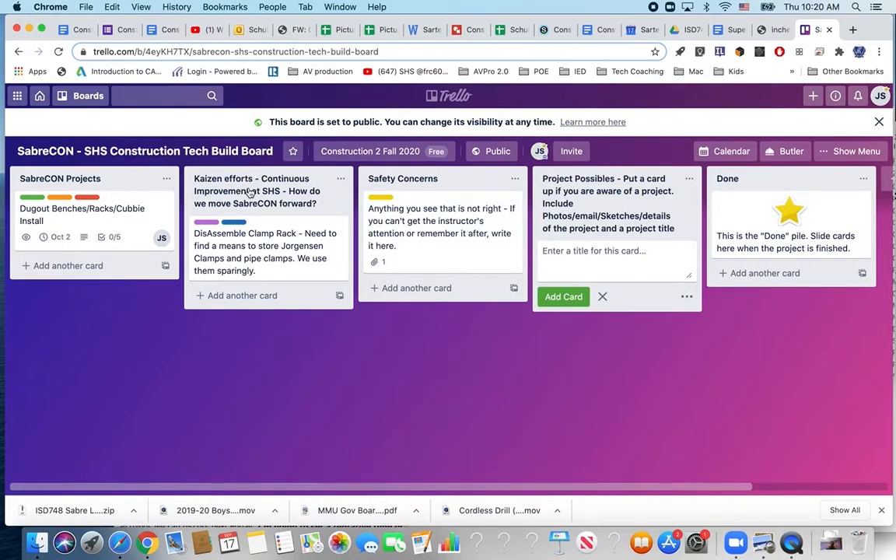
mouse_move(257, 233)
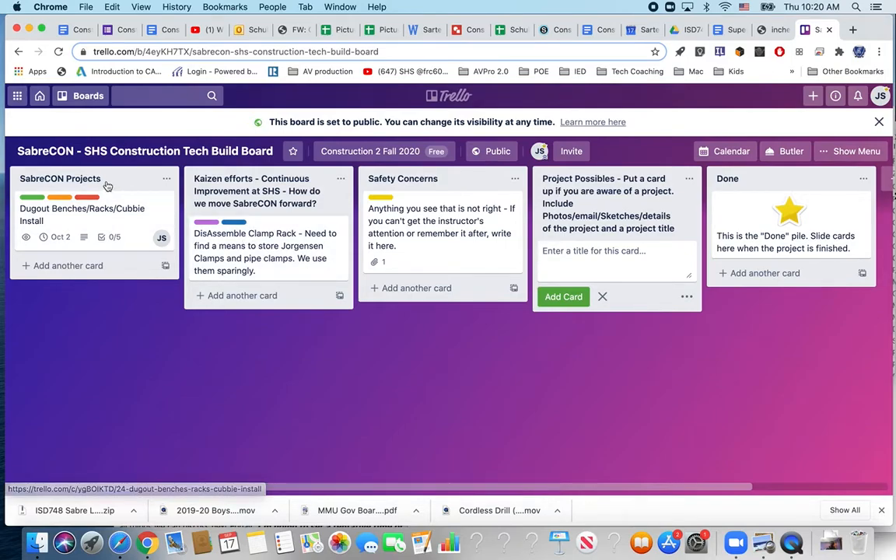
mouse_move(108, 209)
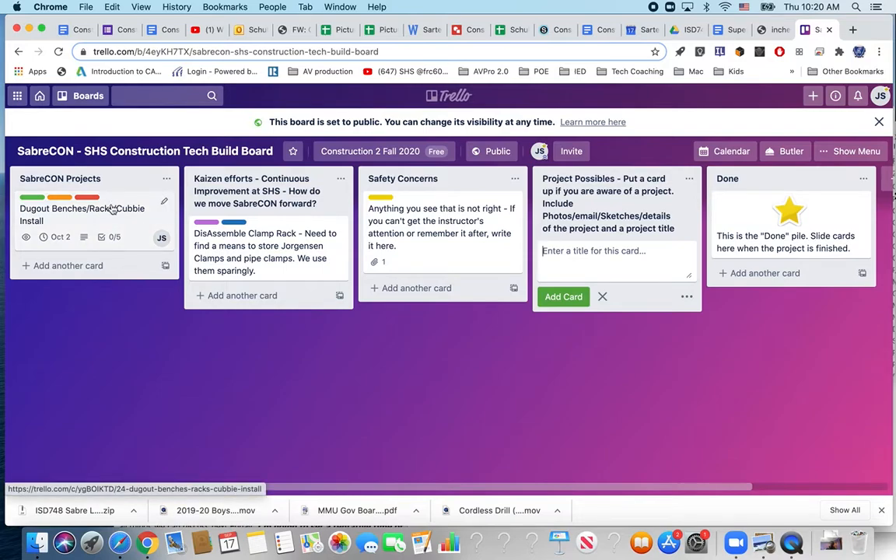
- Open the Dugout Benches/Racks/Cubbie Install card and scroll down through its description and punchlist
left_click(81, 214)
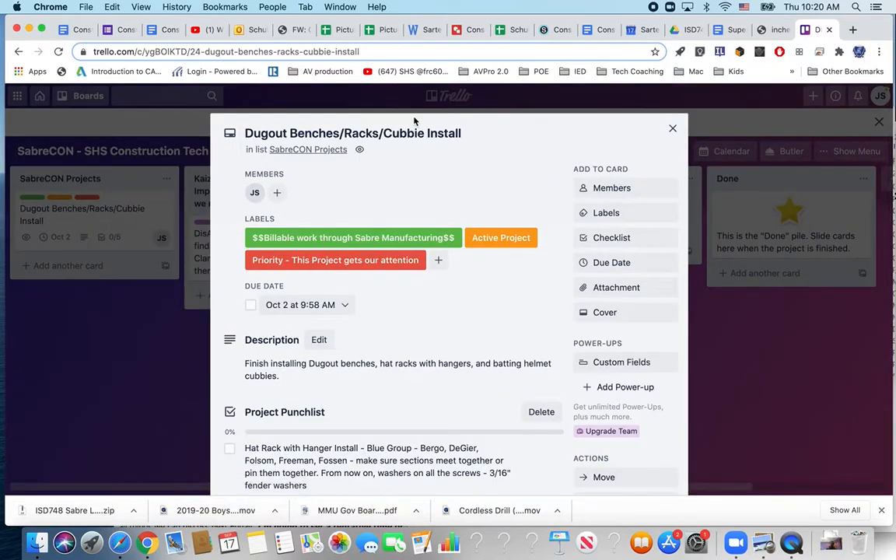
scroll("down", 3)
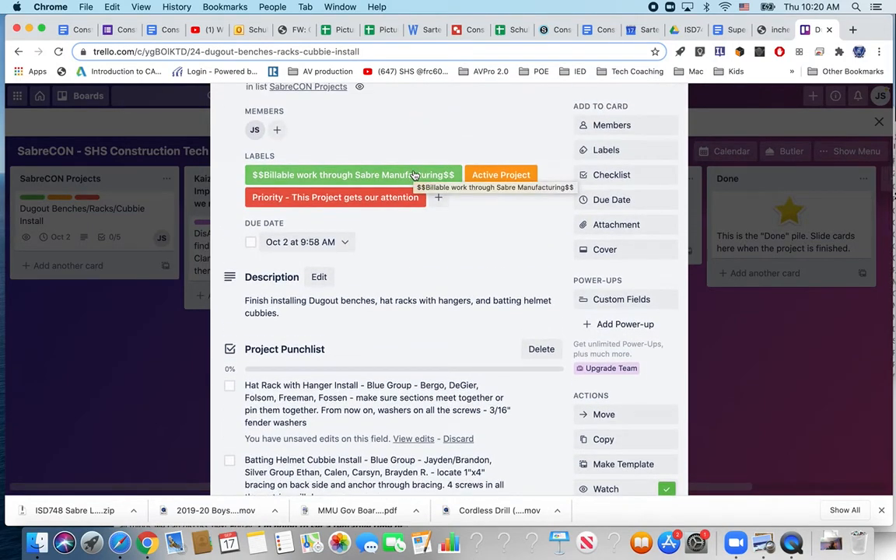
mouse_move(420, 164)
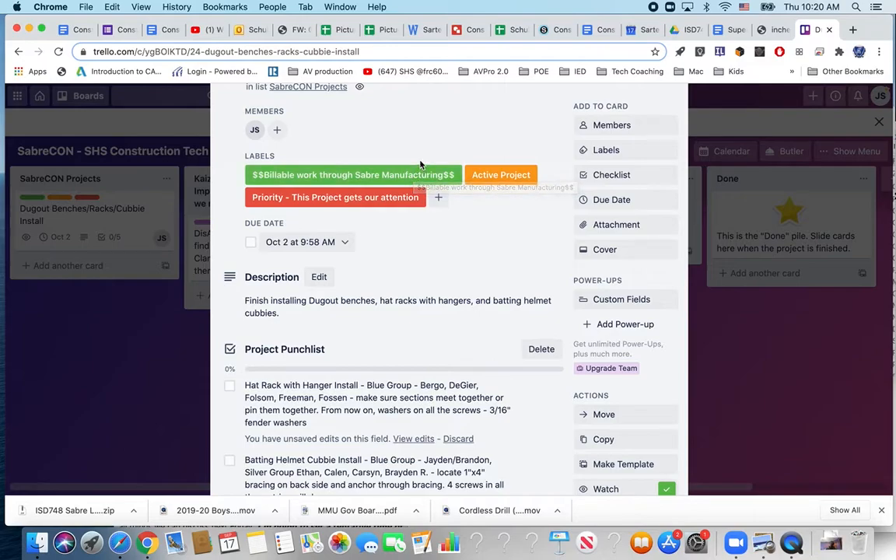
mouse_move(422, 158)
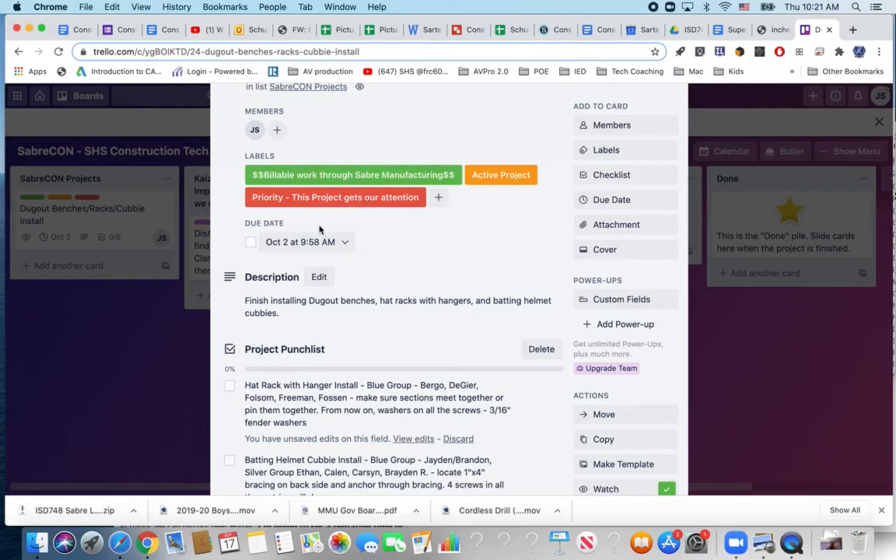
mouse_move(305, 247)
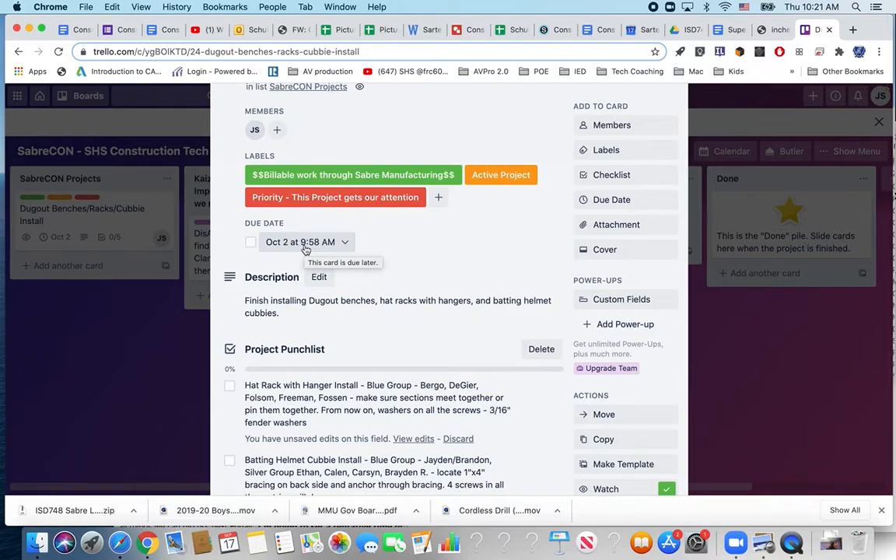
scroll("down", 3)
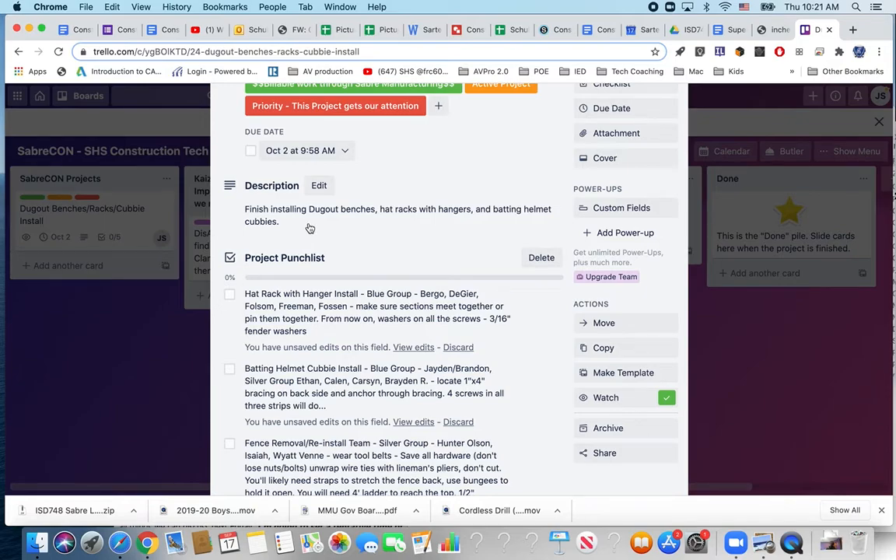
scroll("down", 3)
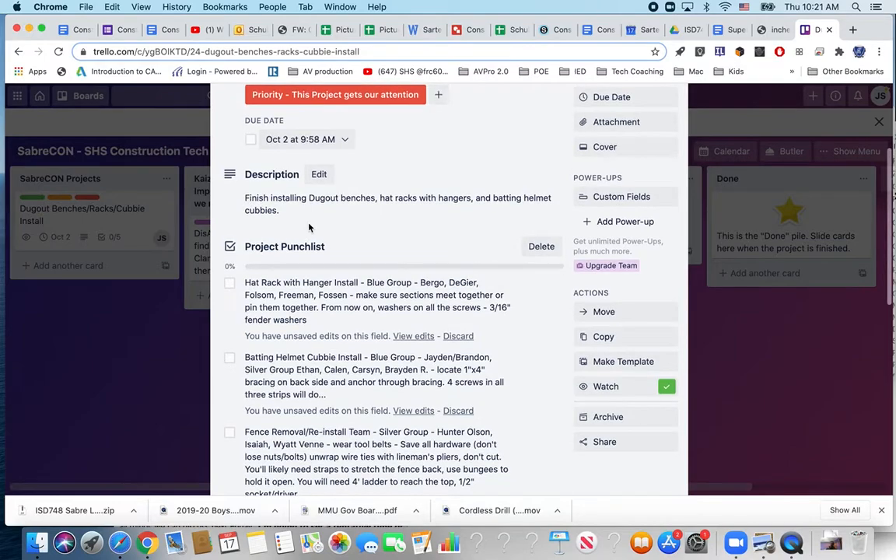
mouse_move(277, 217)
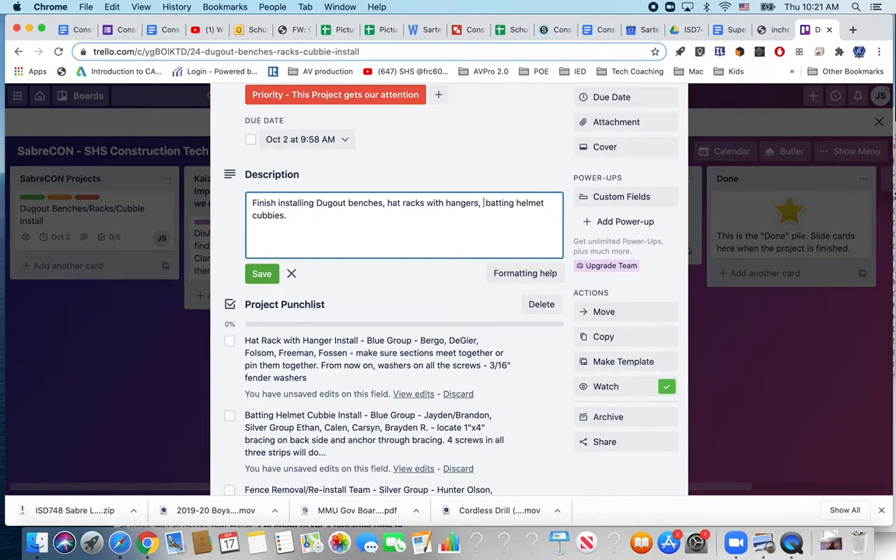
- Change the description ending to 'finish painting and install batting helmet cubbies' and save
type("finish painting and install")
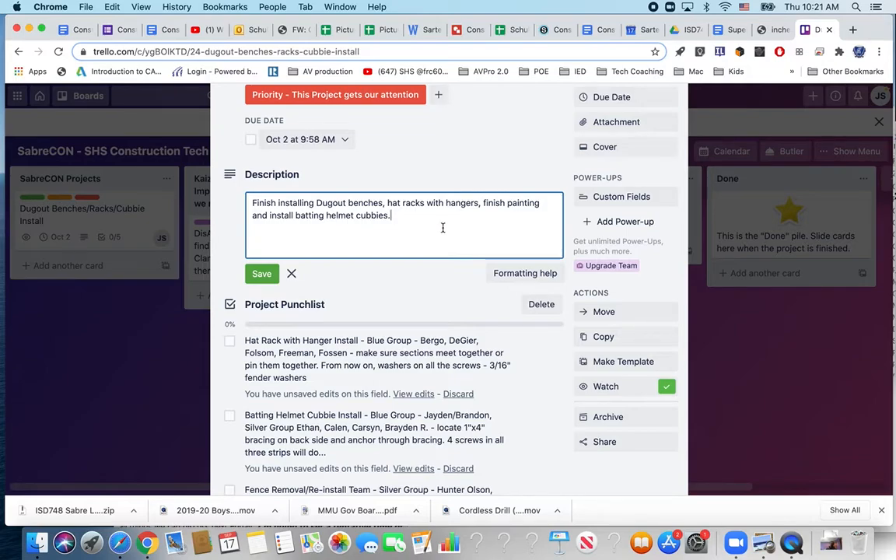
left_click(261, 273)
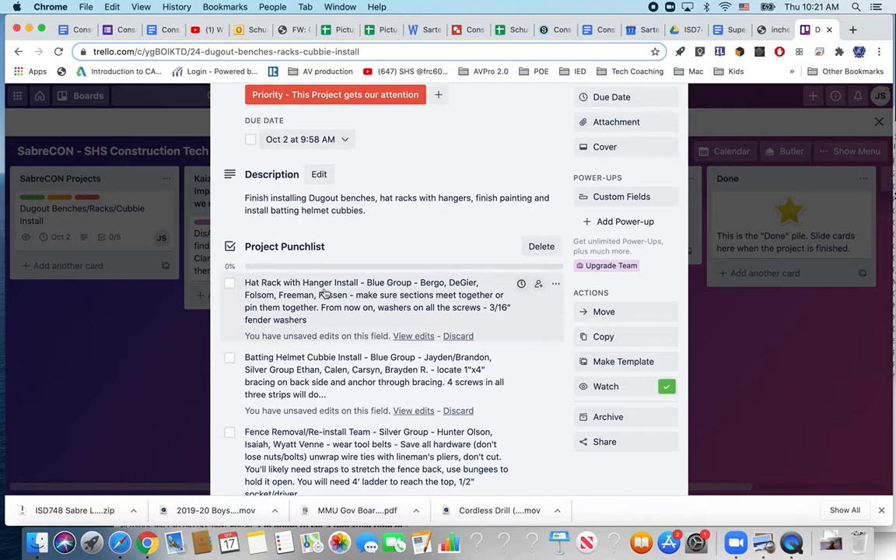
scroll("down", 3)
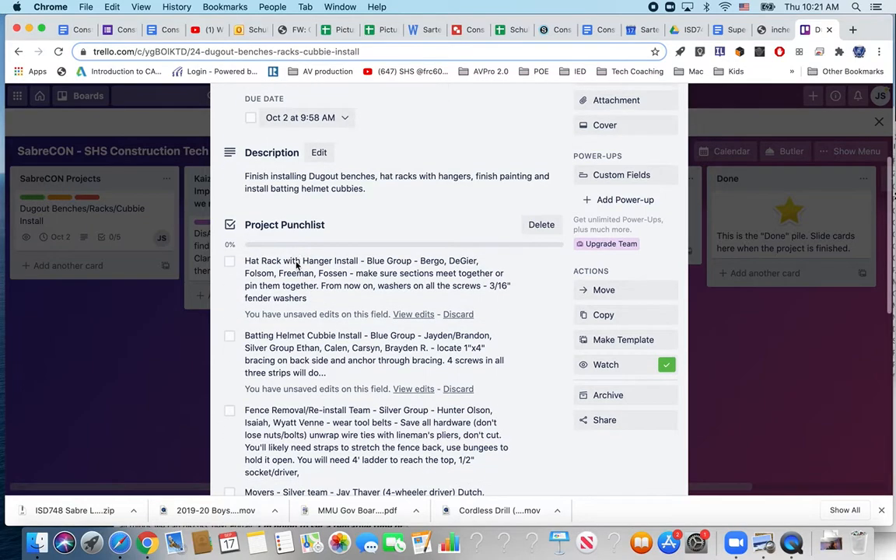
scroll("down", 3)
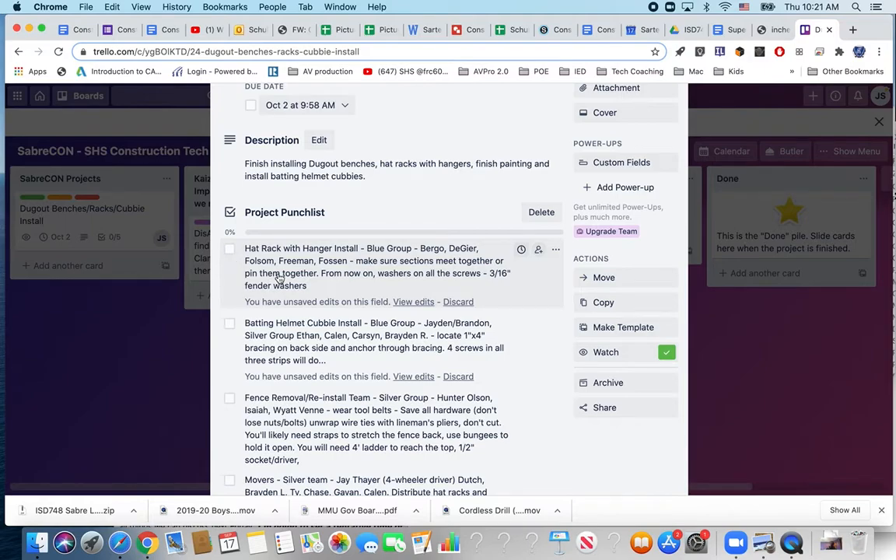
scroll("down", 3)
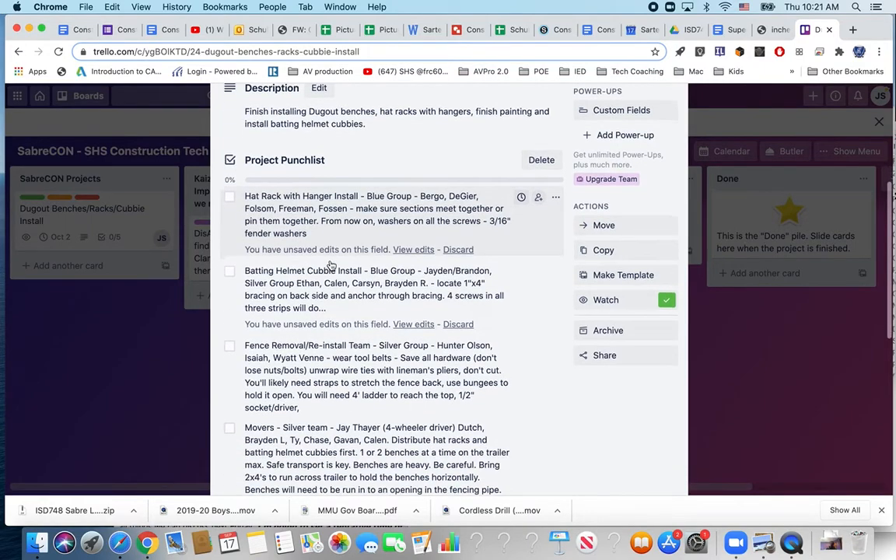
mouse_move(294, 229)
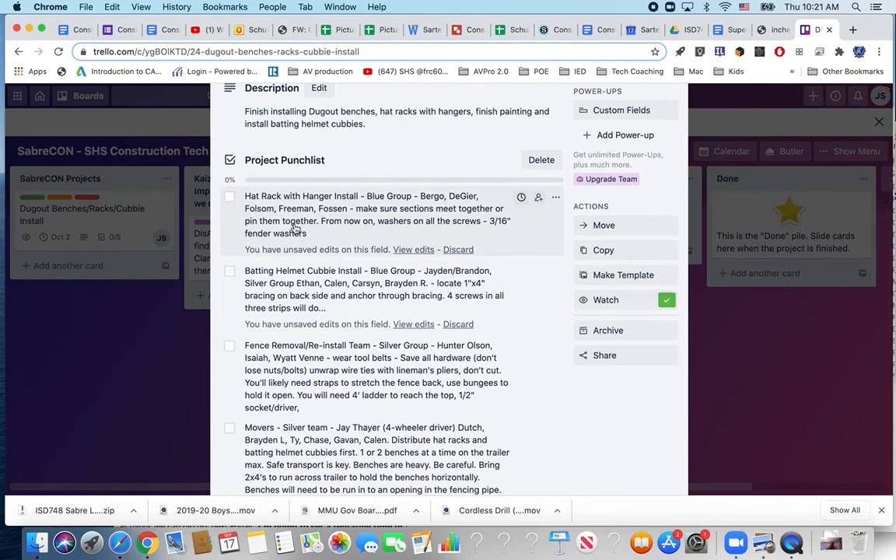
mouse_move(288, 218)
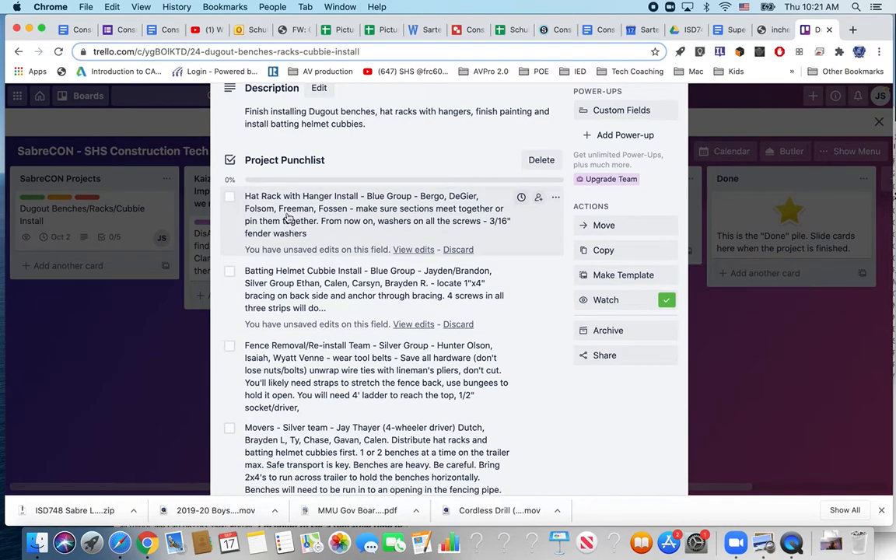
mouse_move(325, 218)
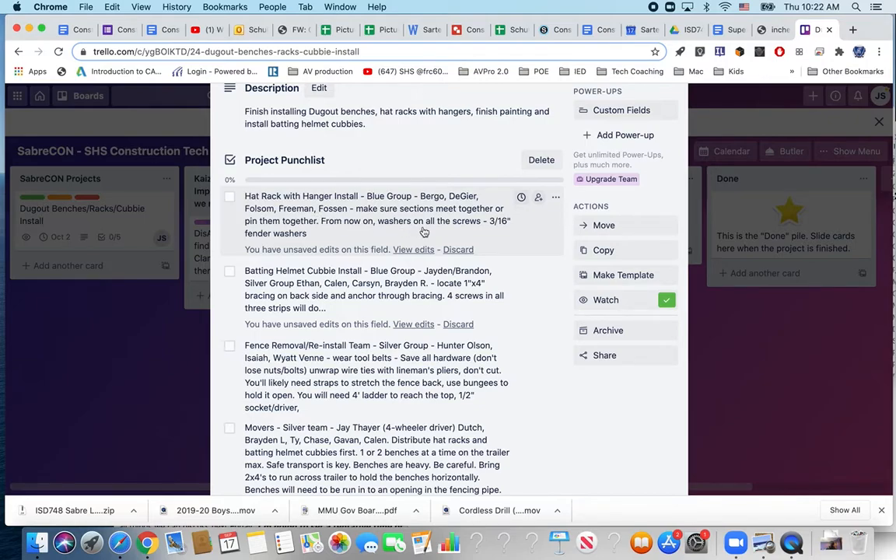
mouse_move(427, 233)
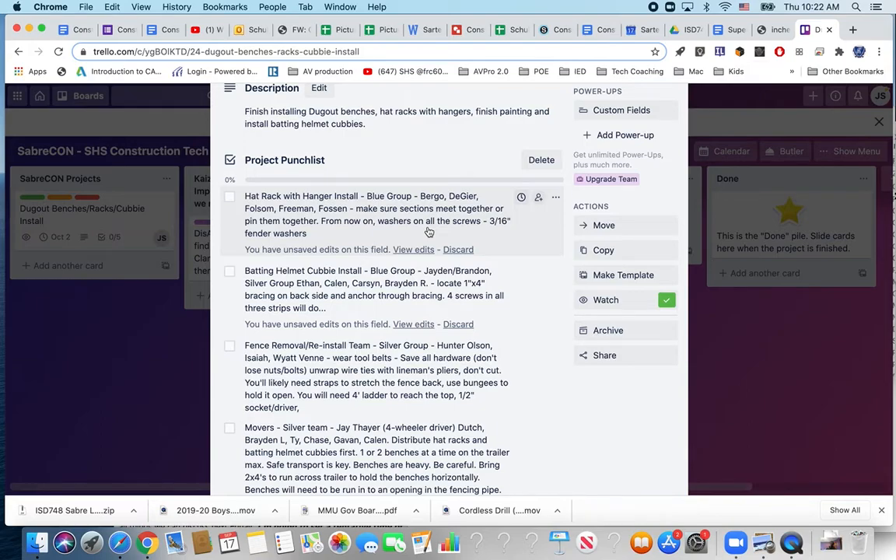
scroll("down", 3)
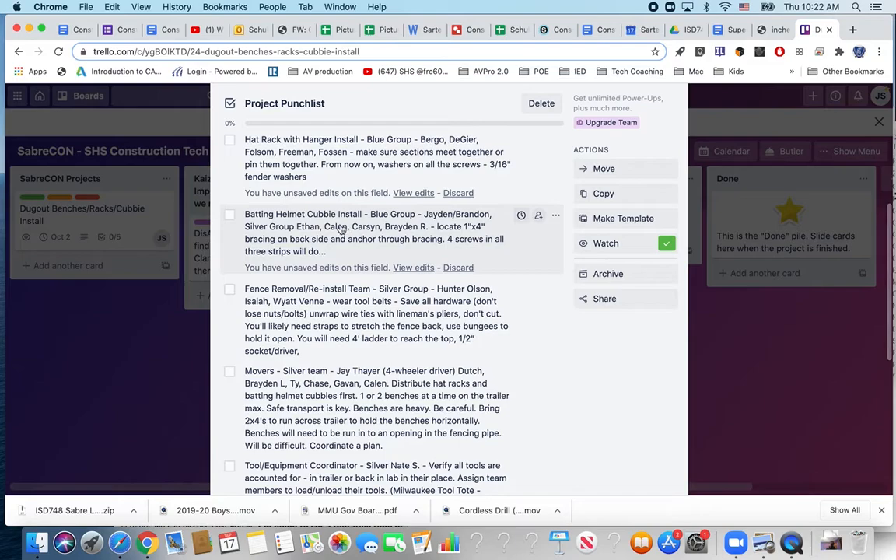
mouse_move(335, 225)
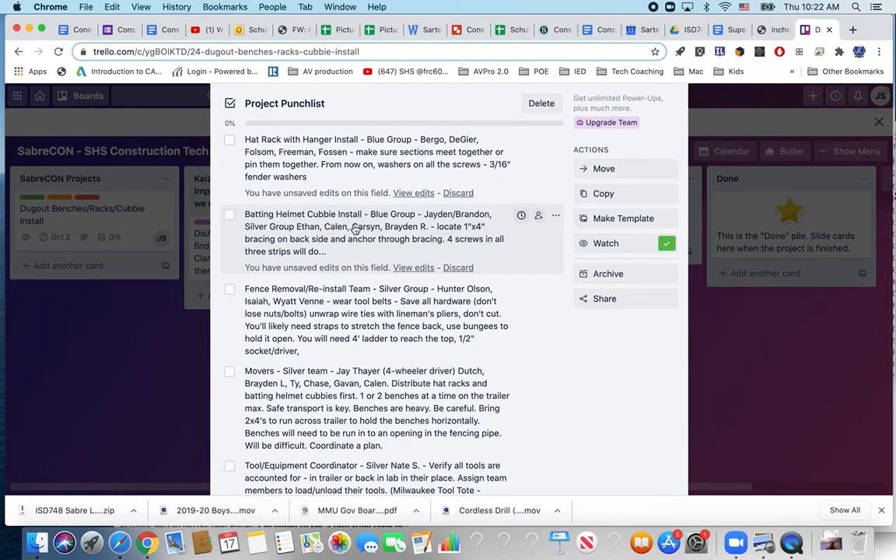
scroll("down", 3)
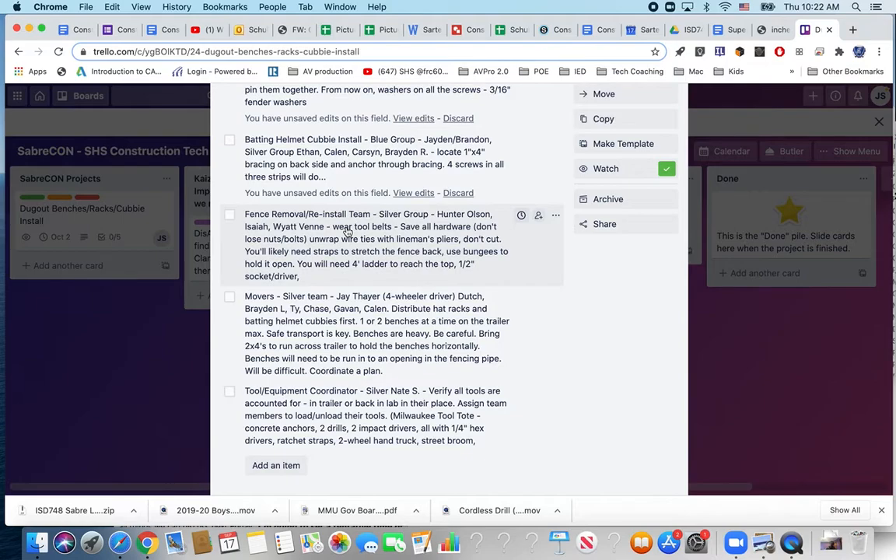
scroll("down", 3)
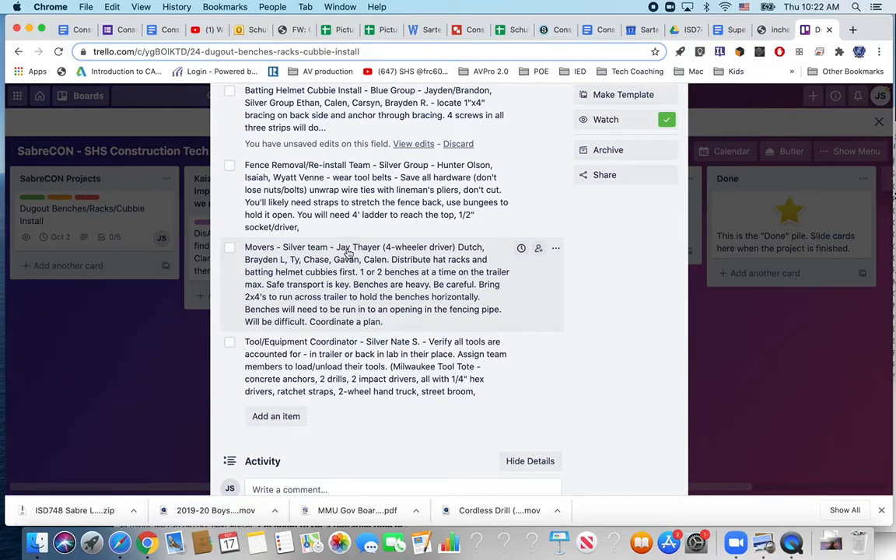
scroll("down", 3)
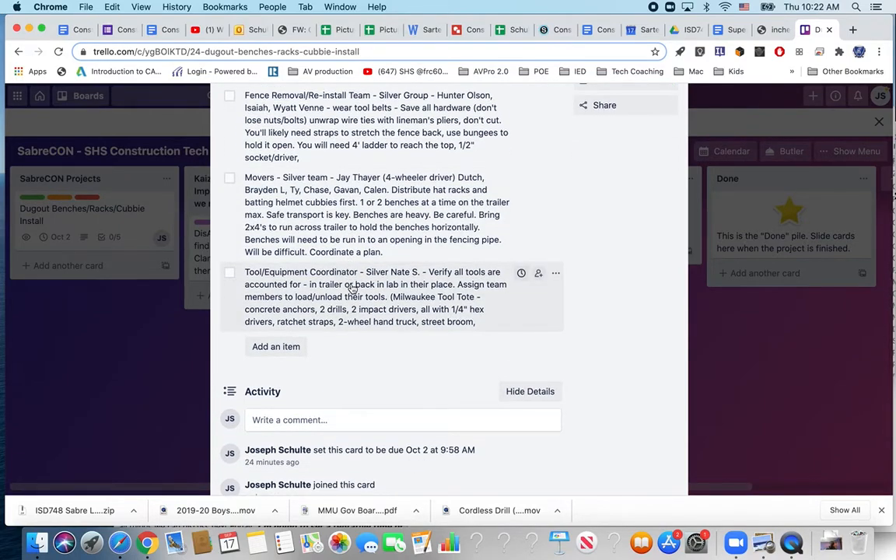
mouse_move(361, 215)
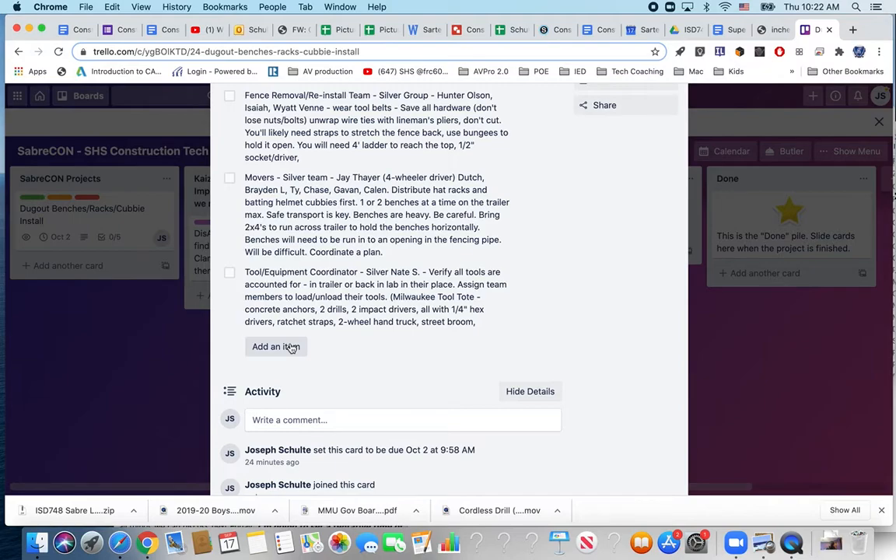
scroll("down", 3)
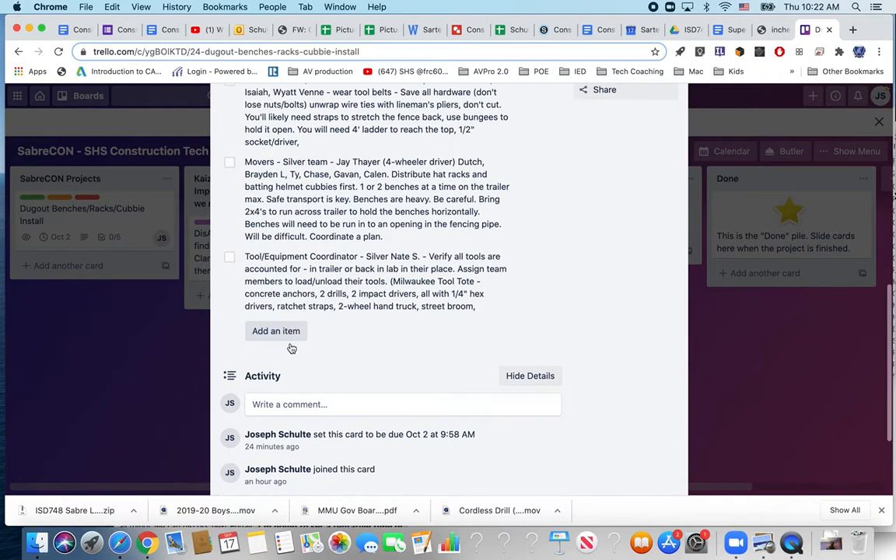
scroll("down", 3)
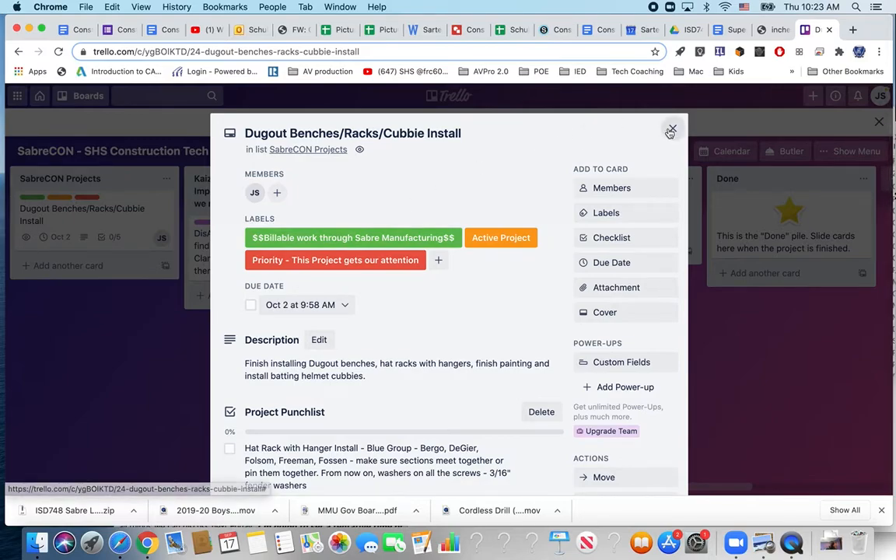
- Close the Dugout Benches card and switch to the Schoology Construction 2 course page
left_click(670, 129)
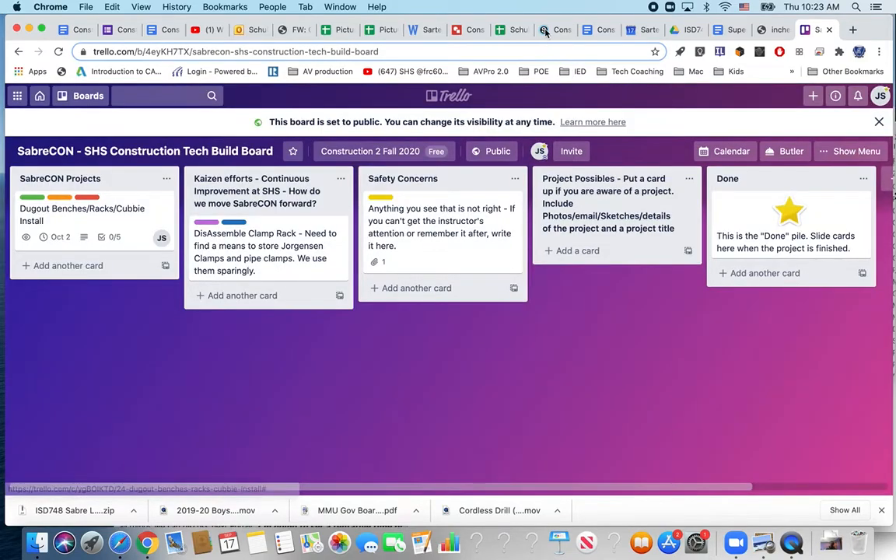
left_click(555, 30)
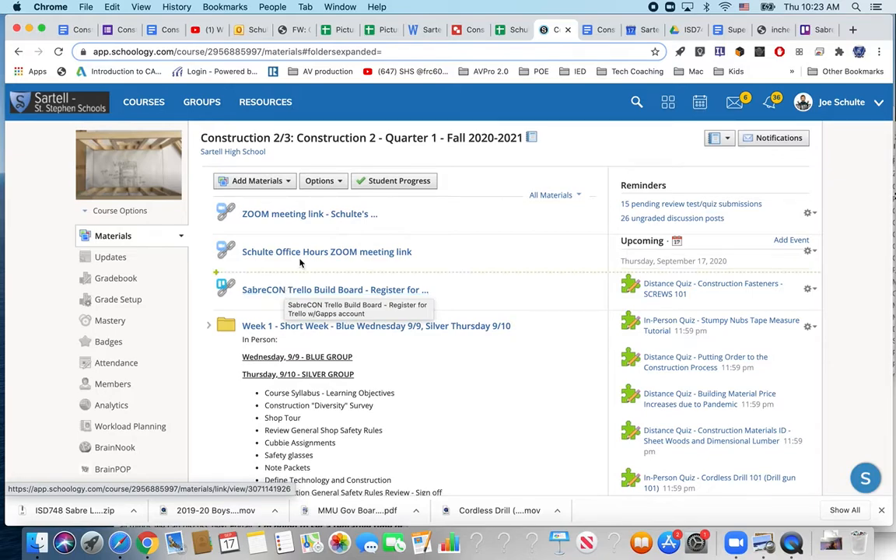
mouse_move(547, 225)
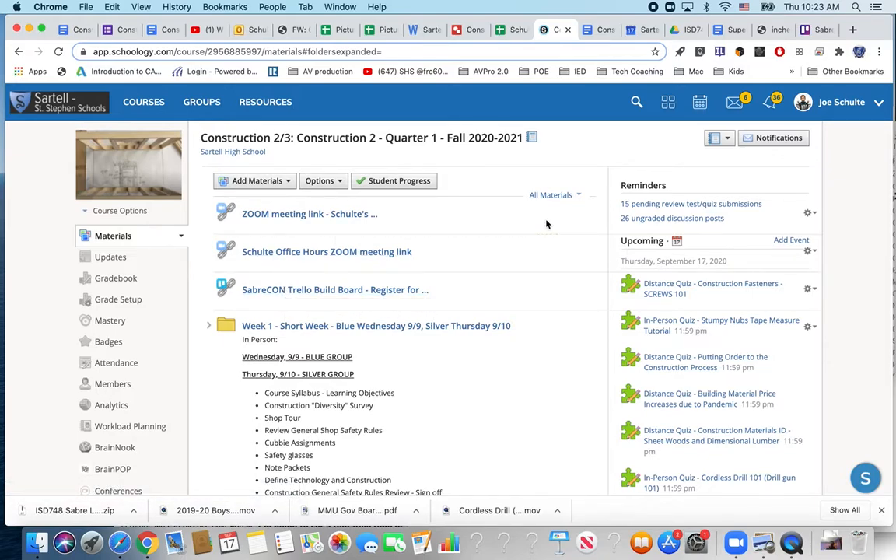